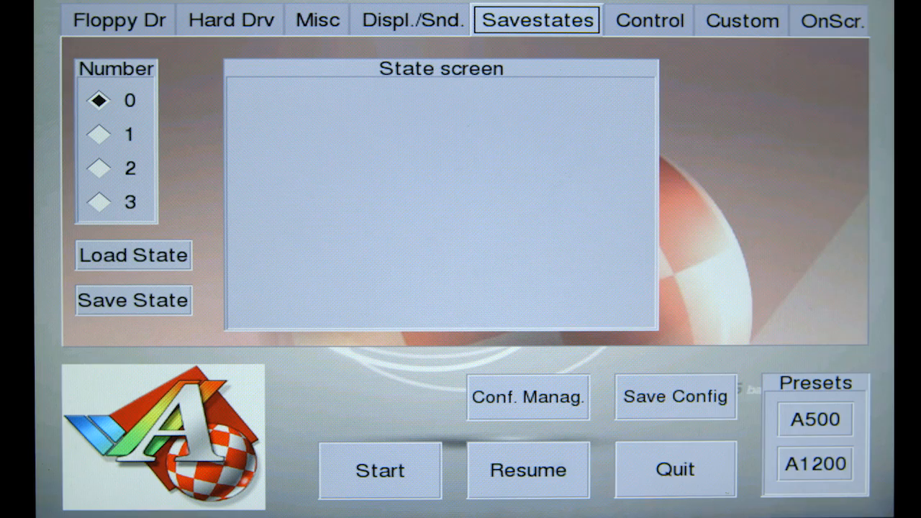
Select control configuration 1 on the Control settings, keeping the joystick on both ports.
{"action": "left_click", "coordinate": [648, 20]}
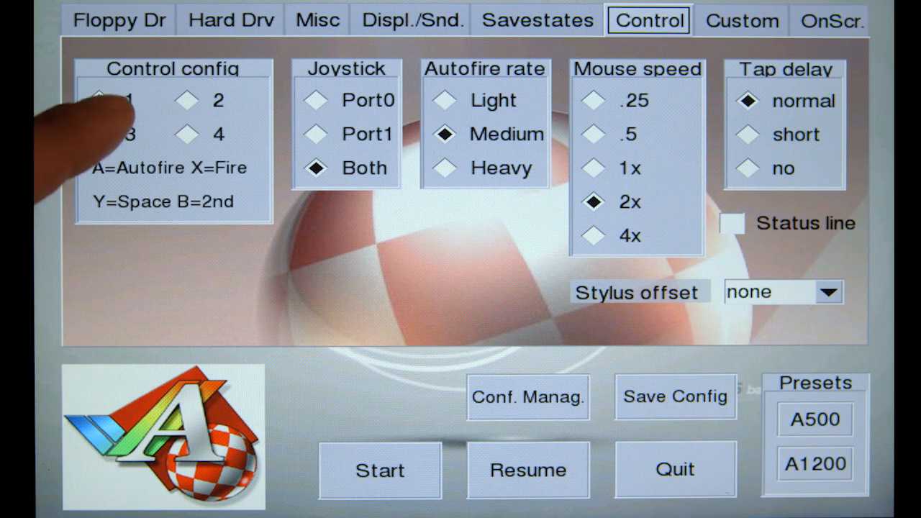
{"action": "left_click", "coordinate": [98, 100]}
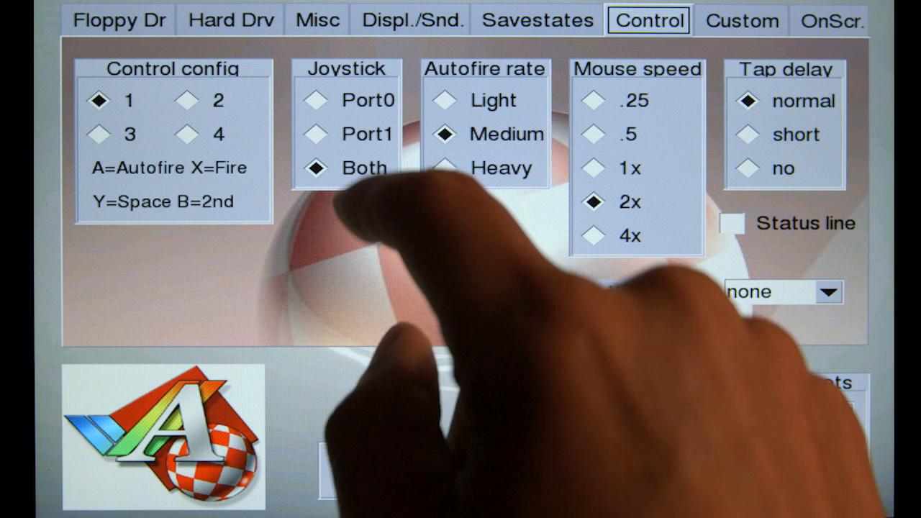